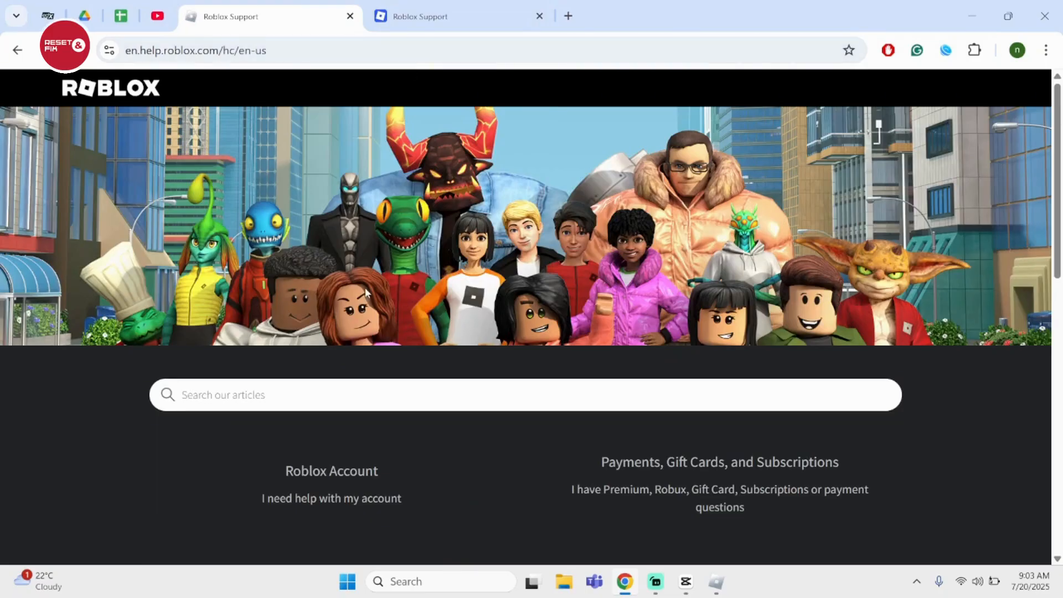
Switch to the Roblox Support Contact Us page and scroll down to Issue Details.
click(458, 15)
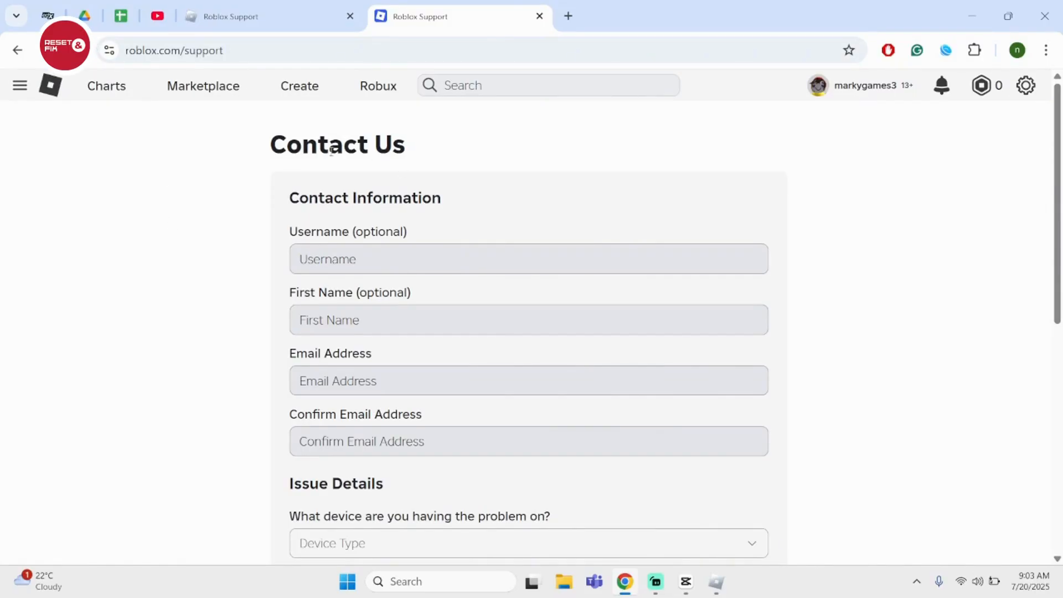
scroll(down, 3)
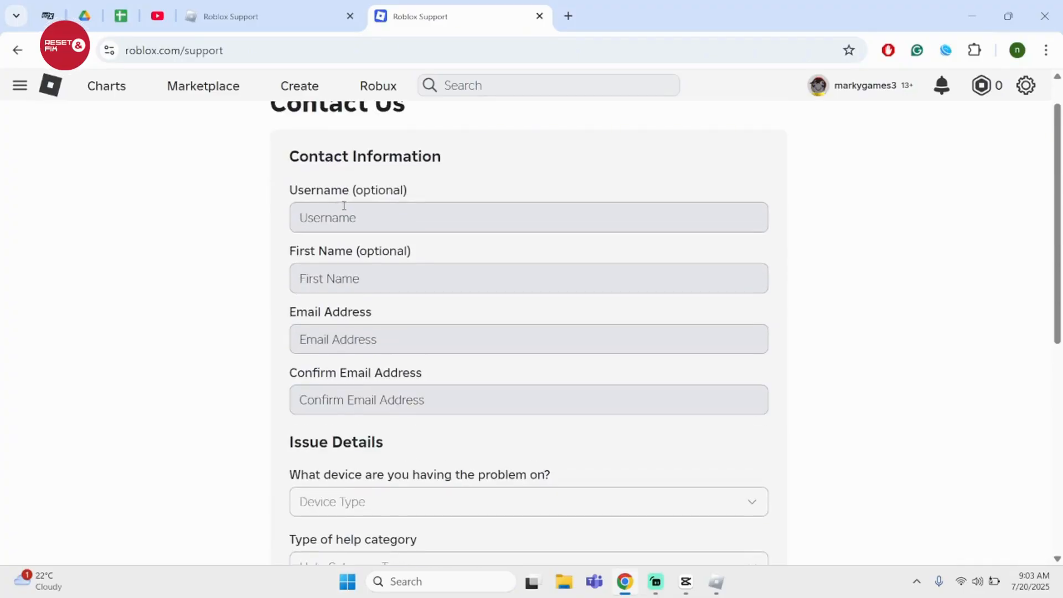
mouse_move(359, 342)
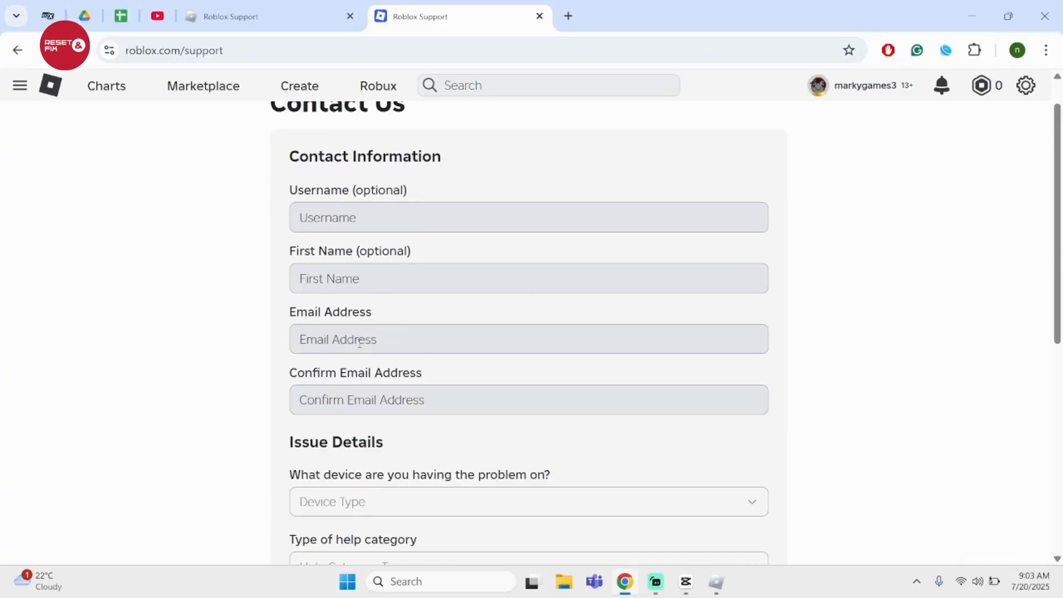
scroll(down, 3)
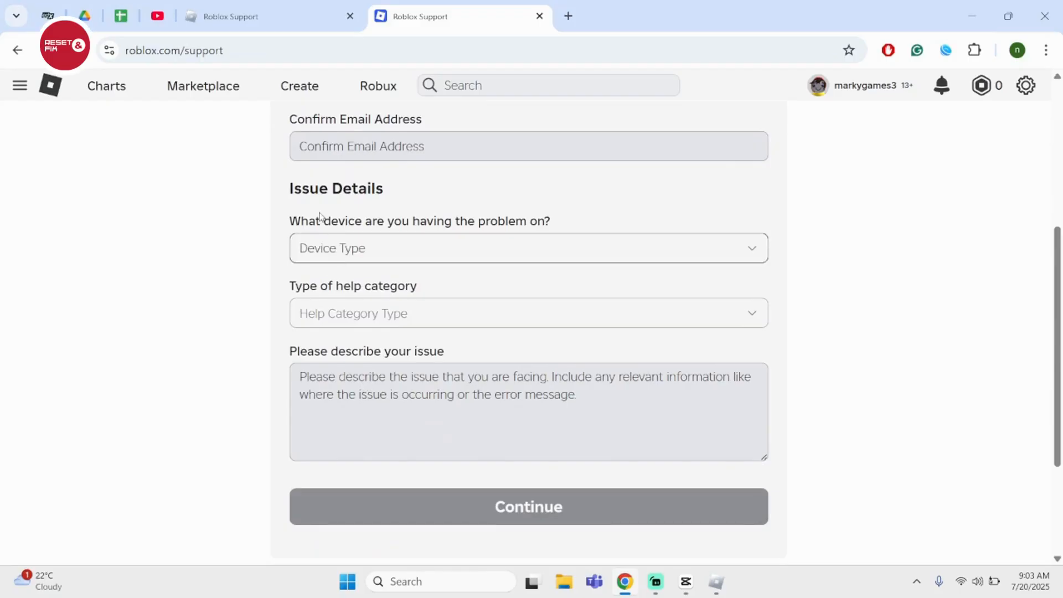
Set Device Type to PC and Help Category to Account Hacked or Can't Log in.
click(527, 247)
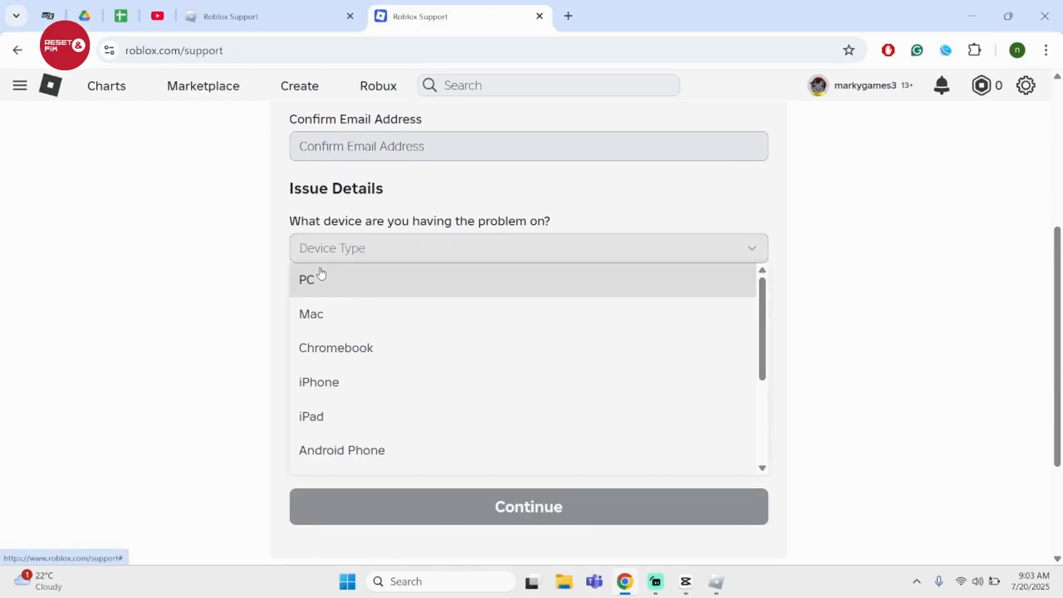
click(307, 279)
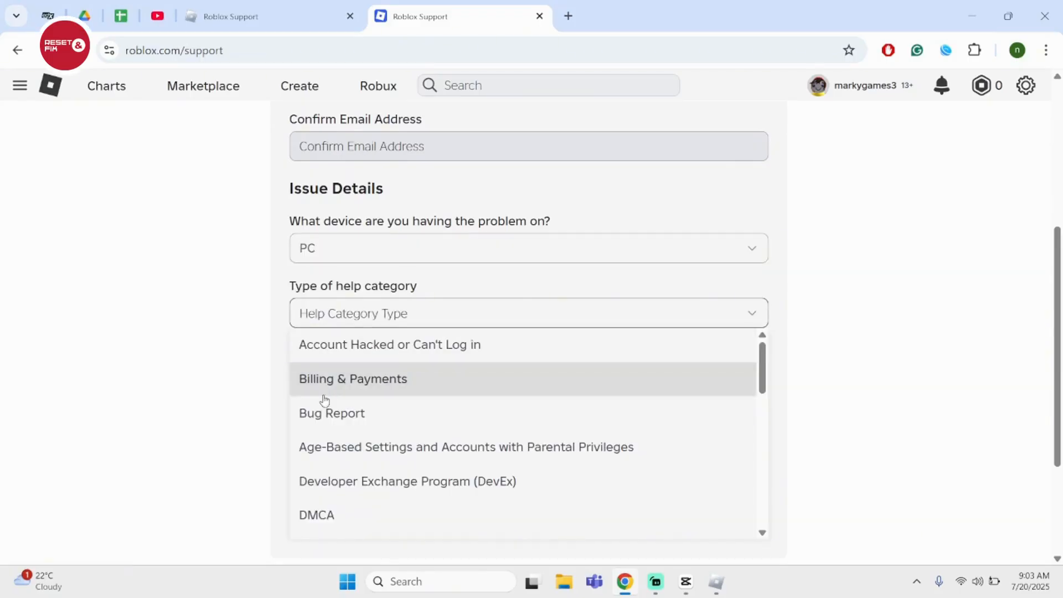
scroll(down, 3)
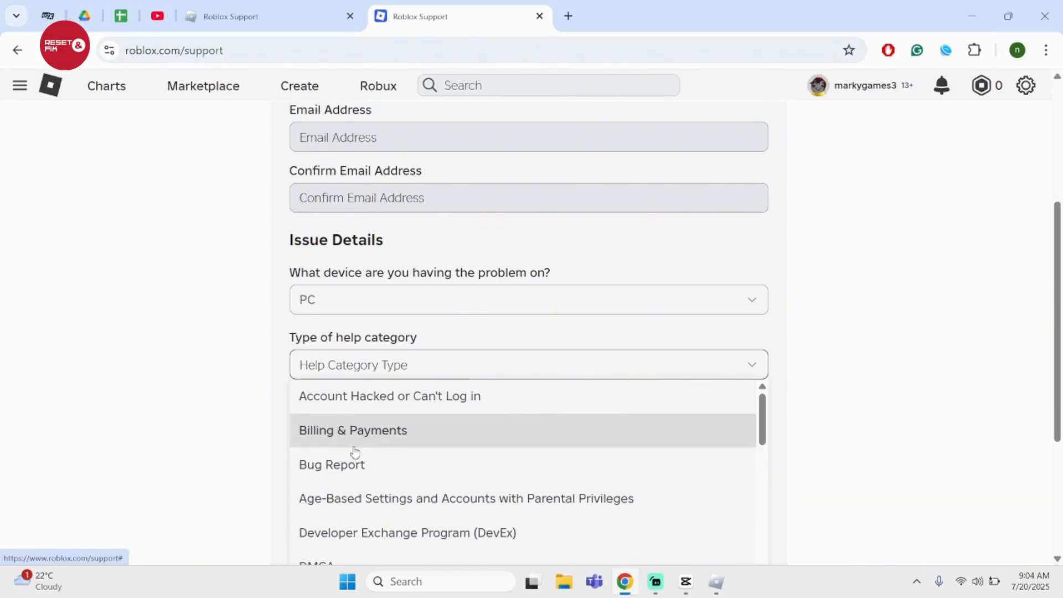
click(389, 396)
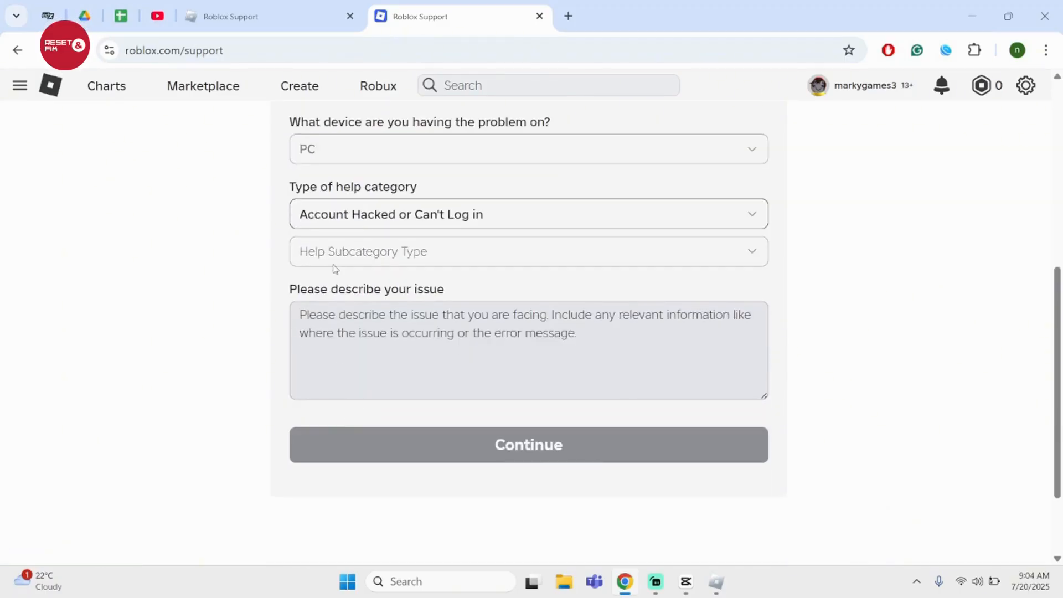
Enter the placeholder text 'gf' in the issue description box.
click(528, 349)
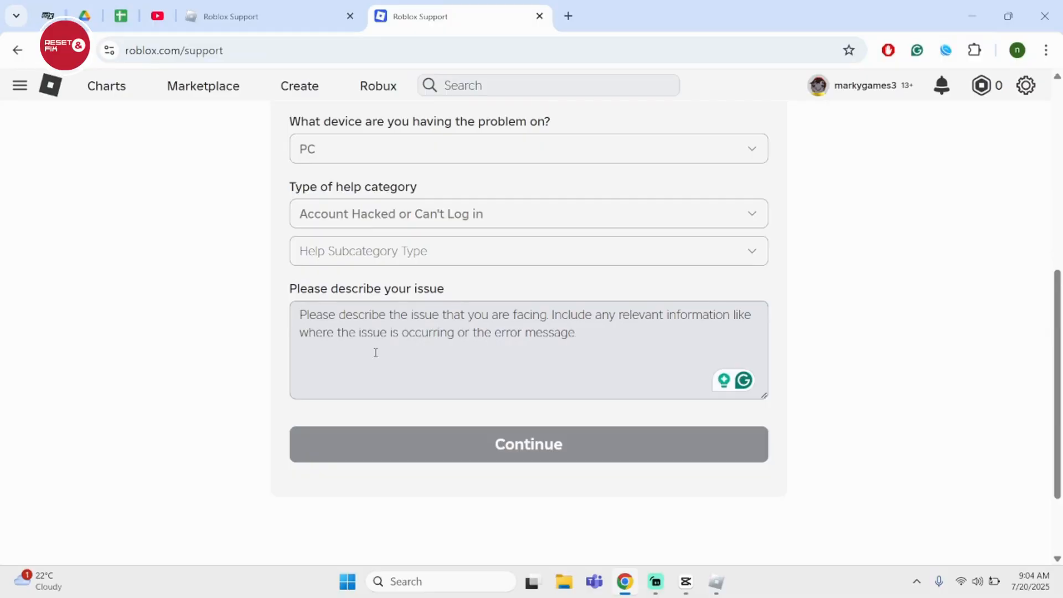
text(gf)
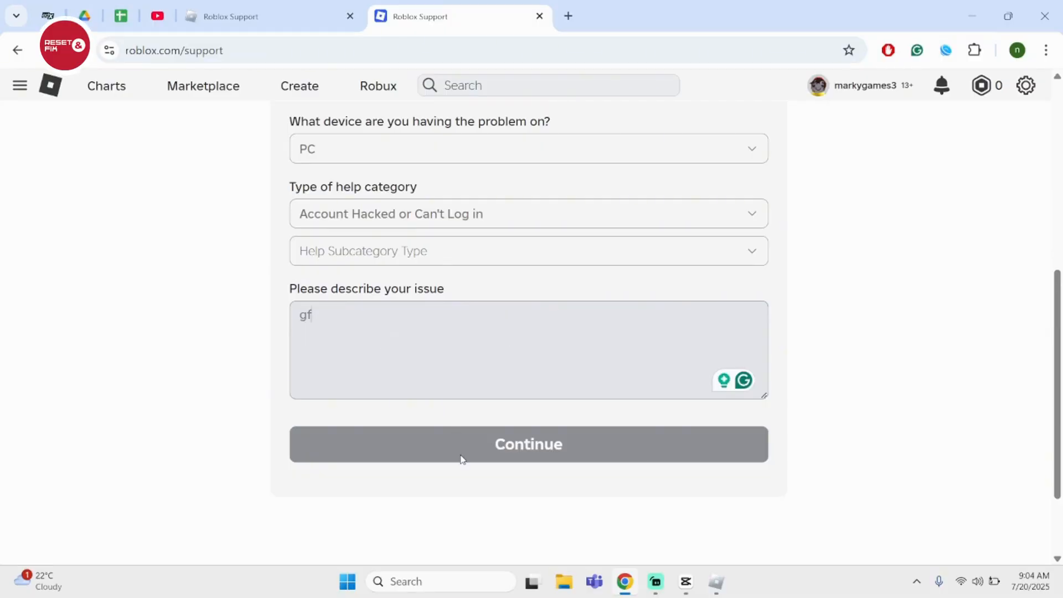